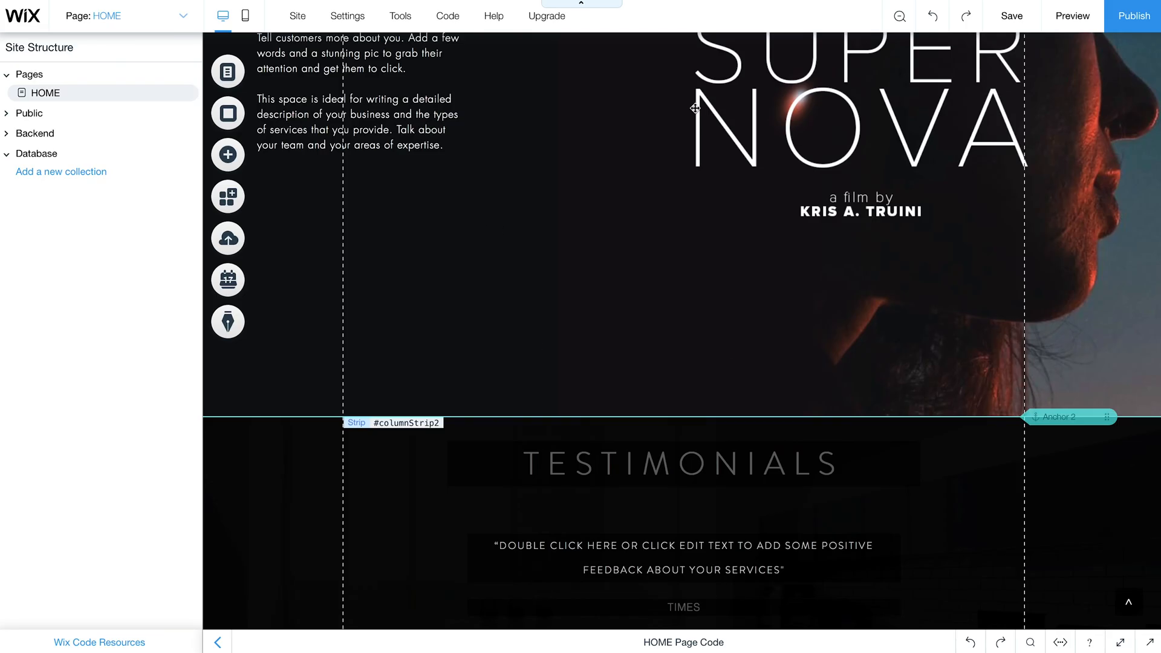
Step: Search the App Market for 'wix video' and add the Wix Video app
click(227, 196)
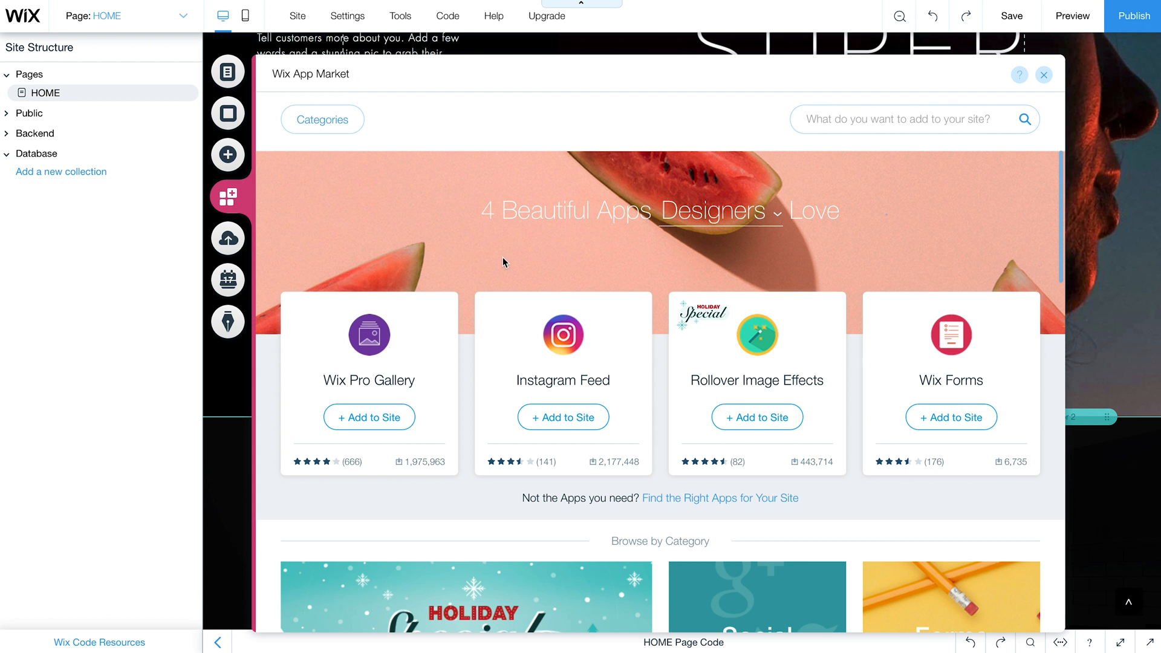
click(914, 119)
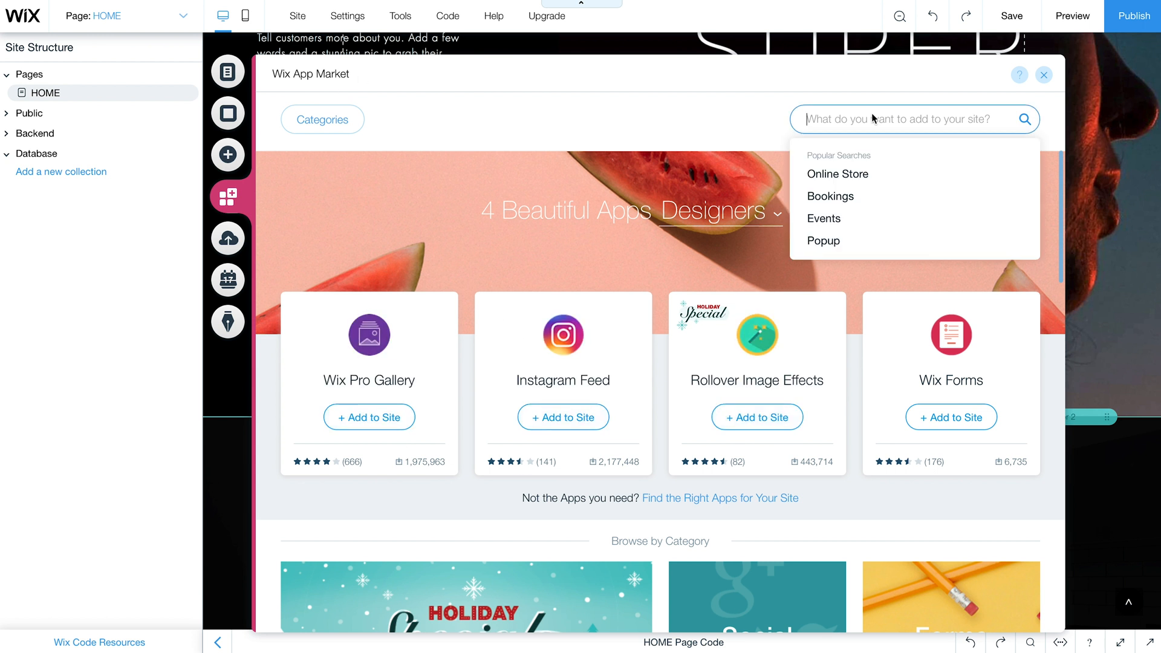
text(wix)
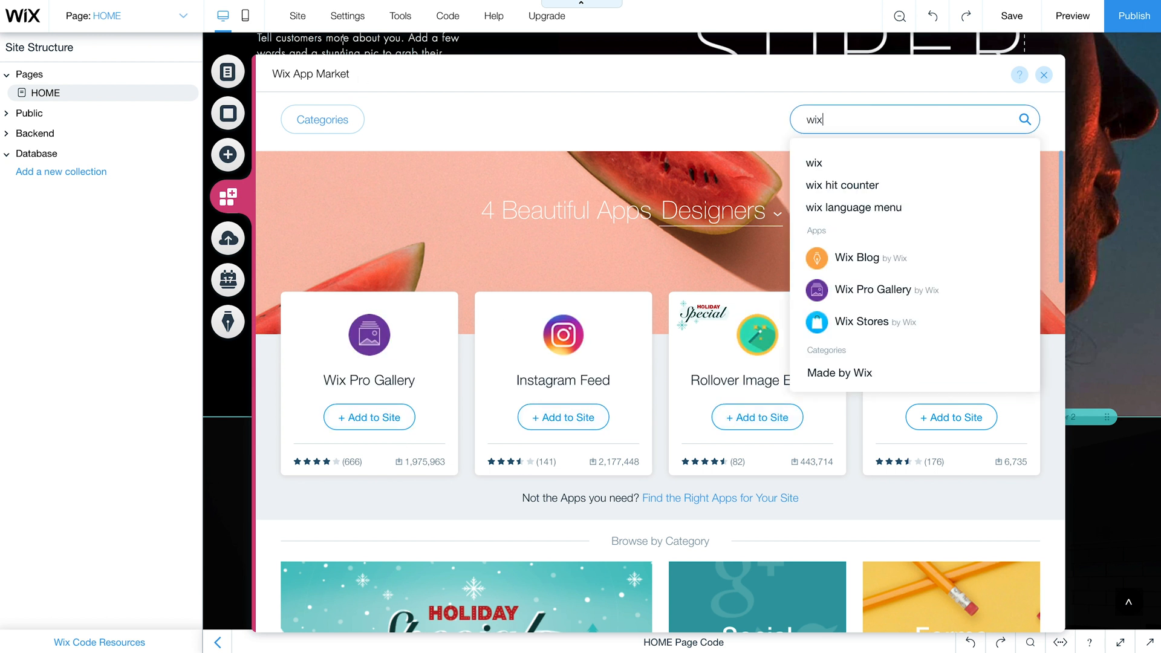
text(video)
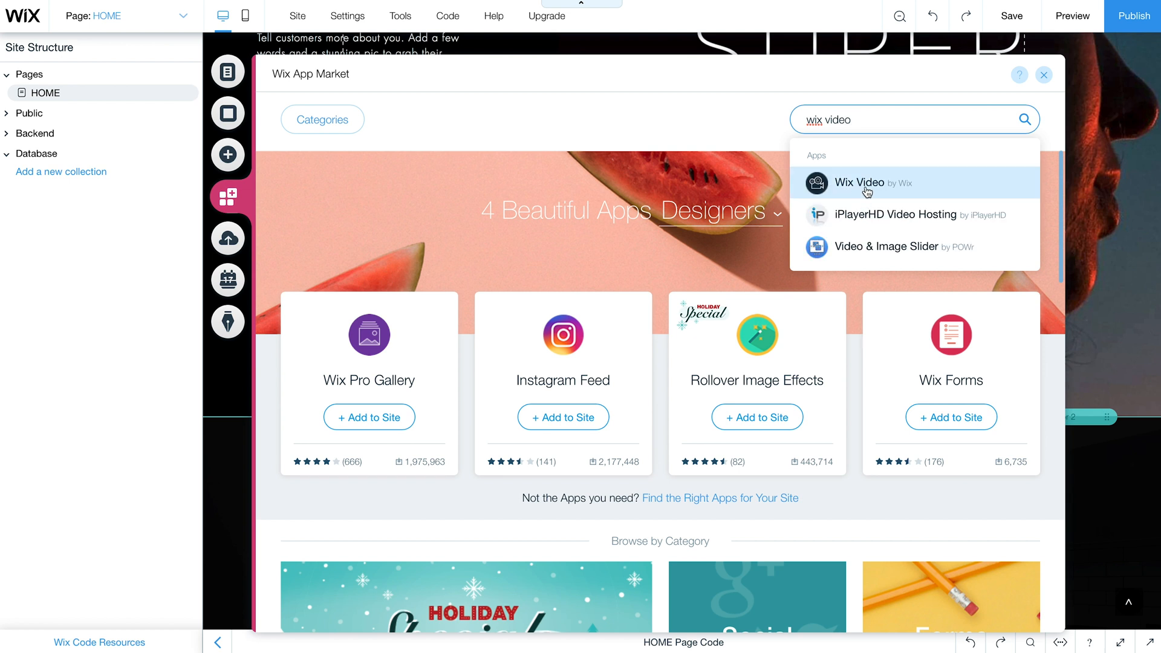
click(859, 182)
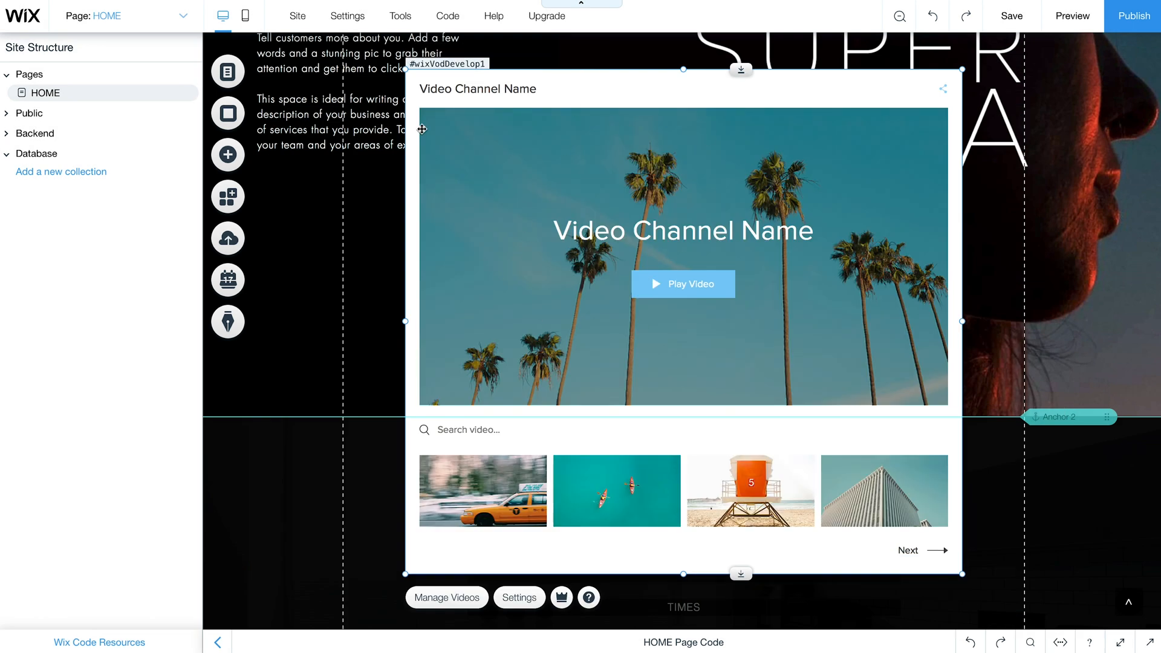
mouse_move(552, 224)
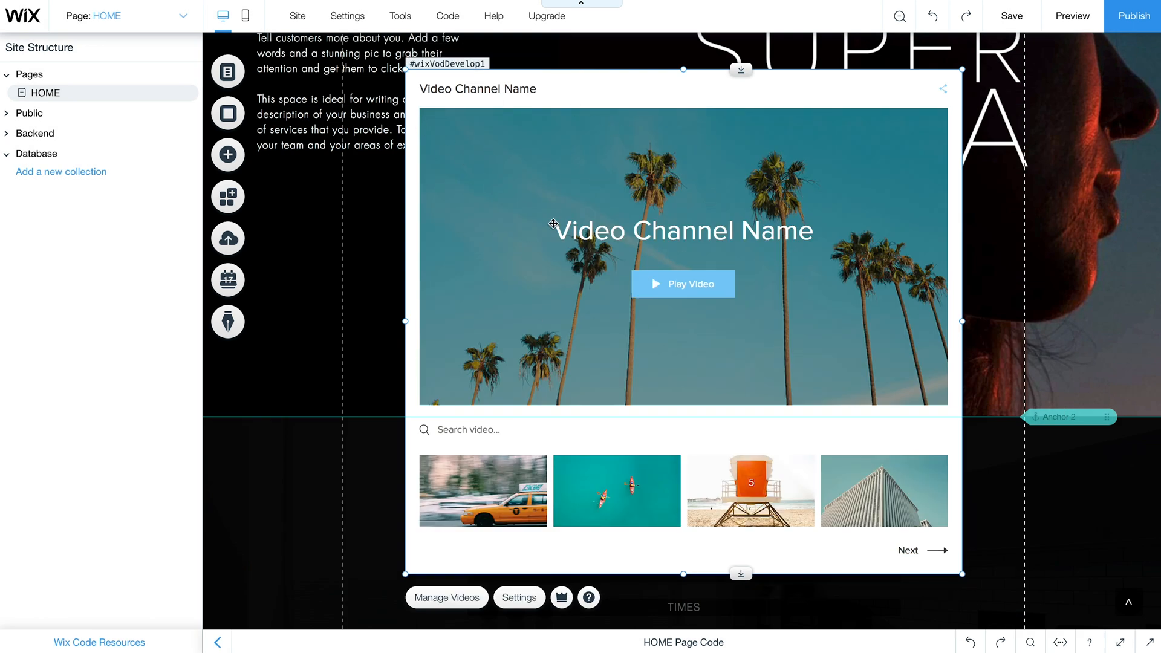
mouse_move(818, 211)
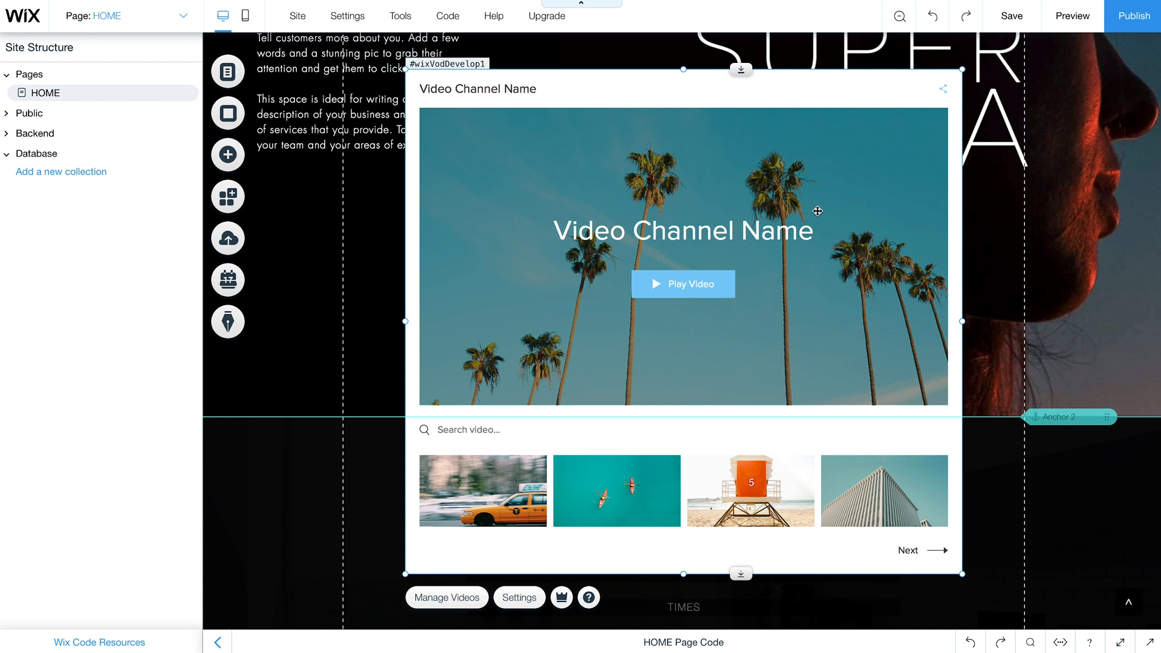
mouse_move(228, 154)
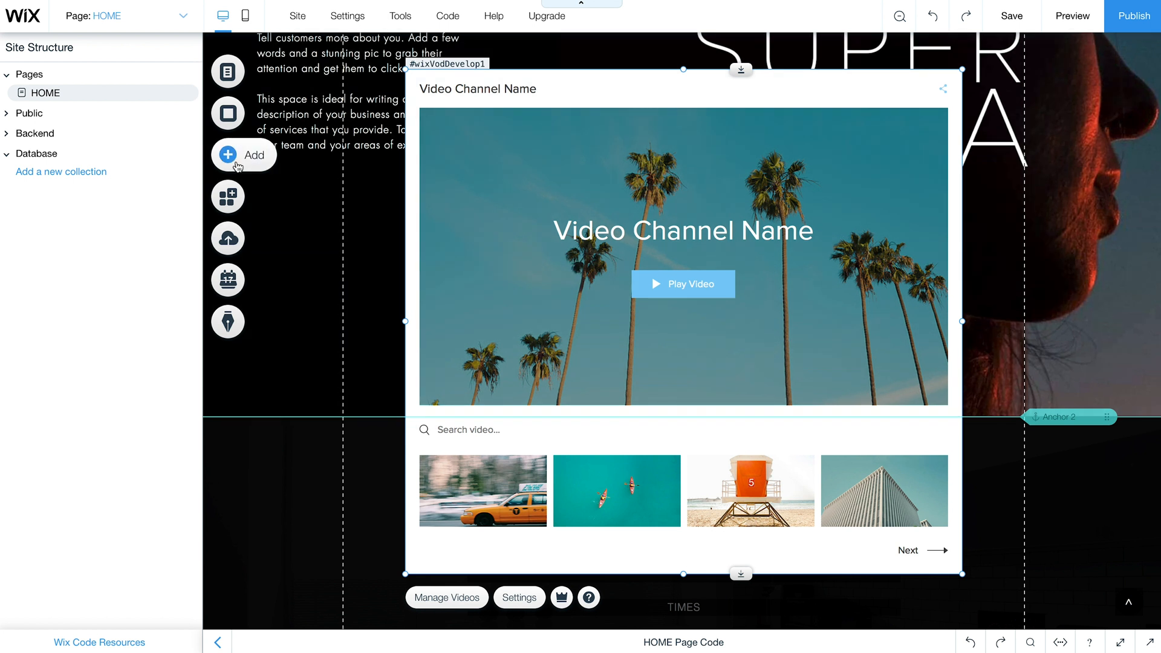
click(243, 155)
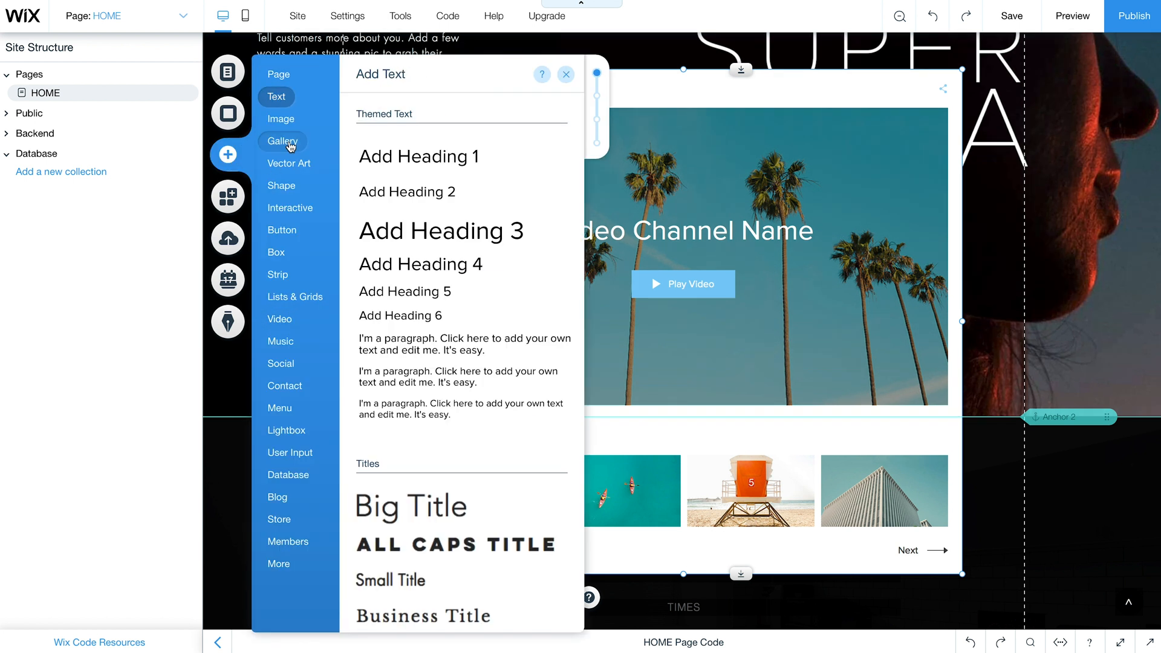
click(280, 320)
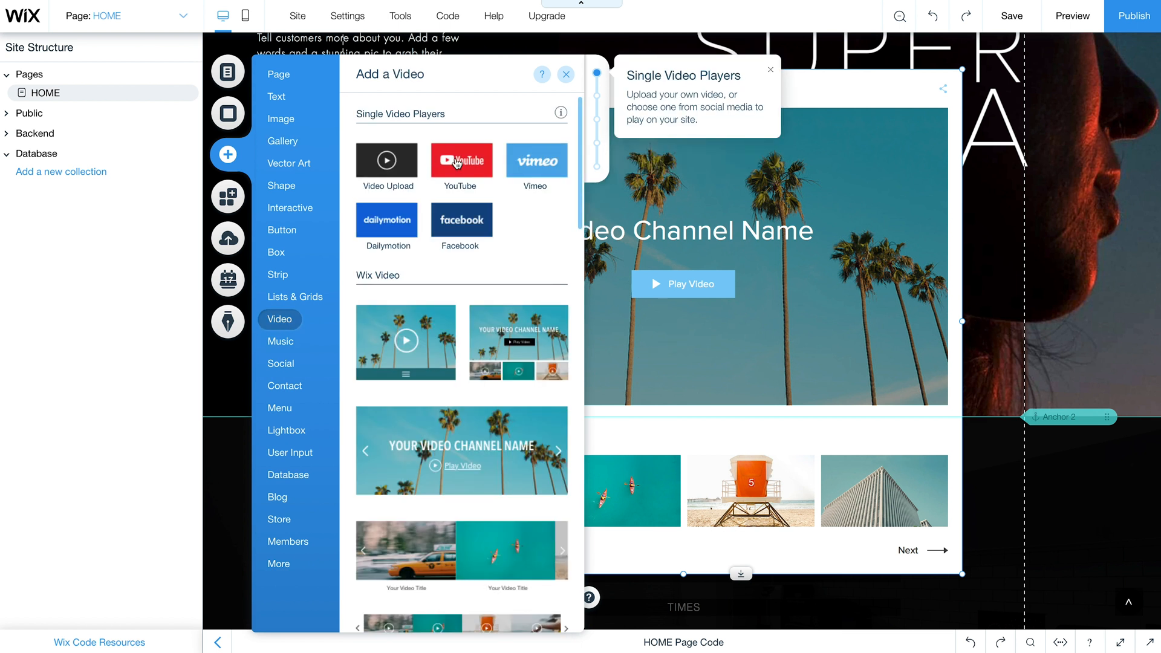
scroll(down, 3)
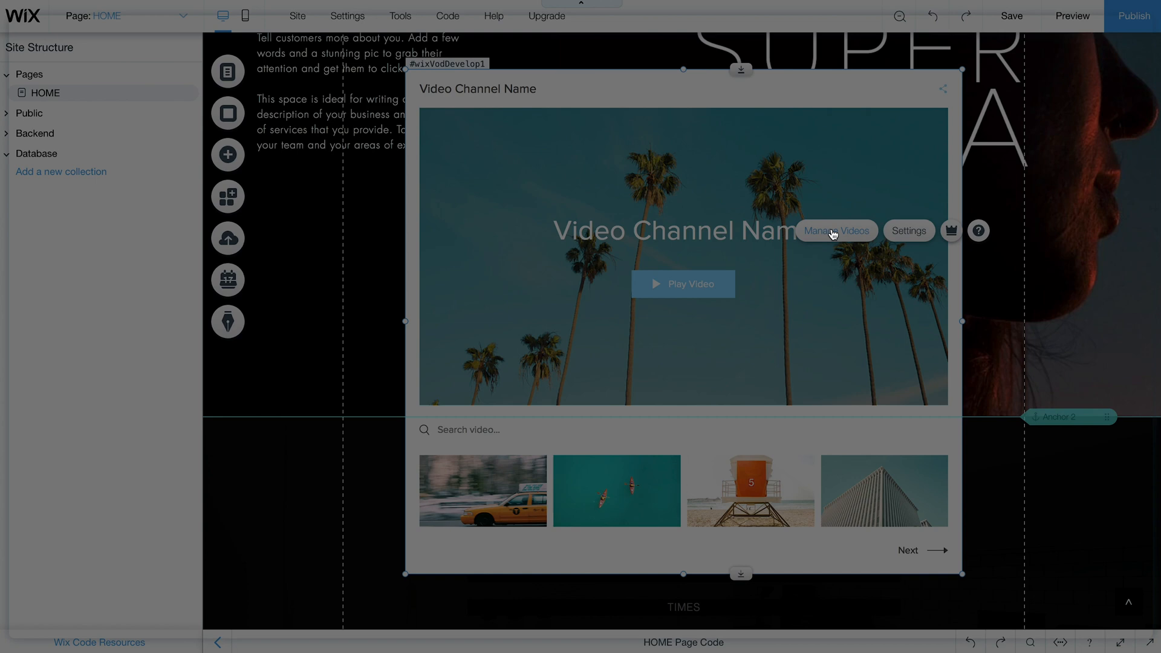
Step: Open the Wix Video library and switch to its list of channels
click(835, 230)
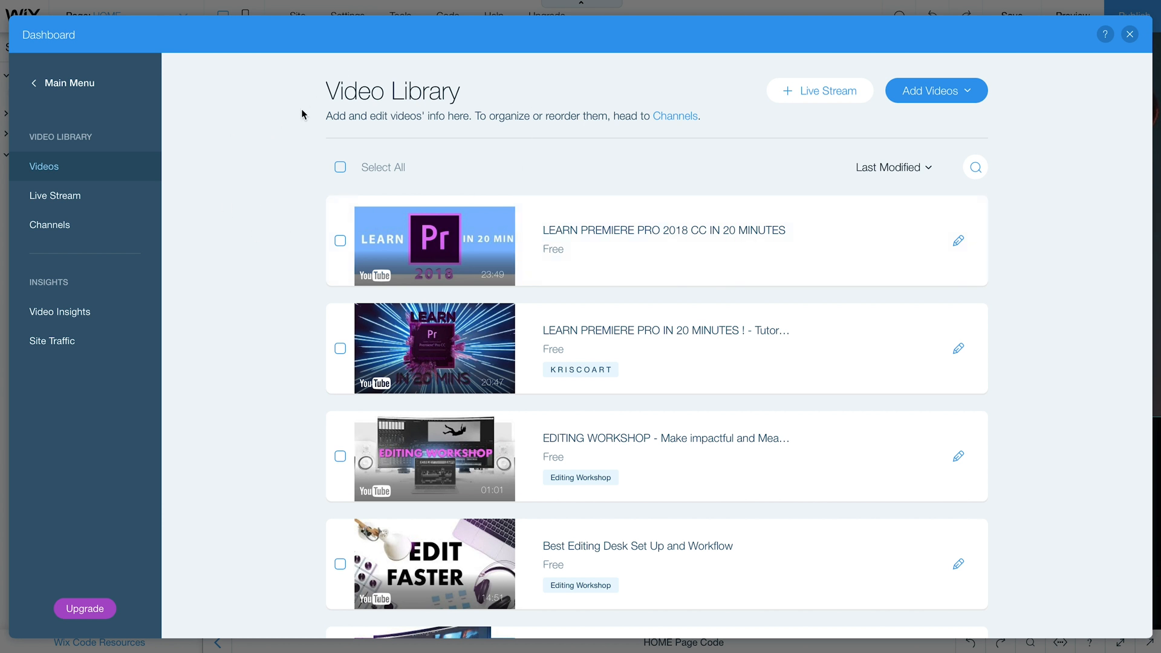
mouse_move(282, 174)
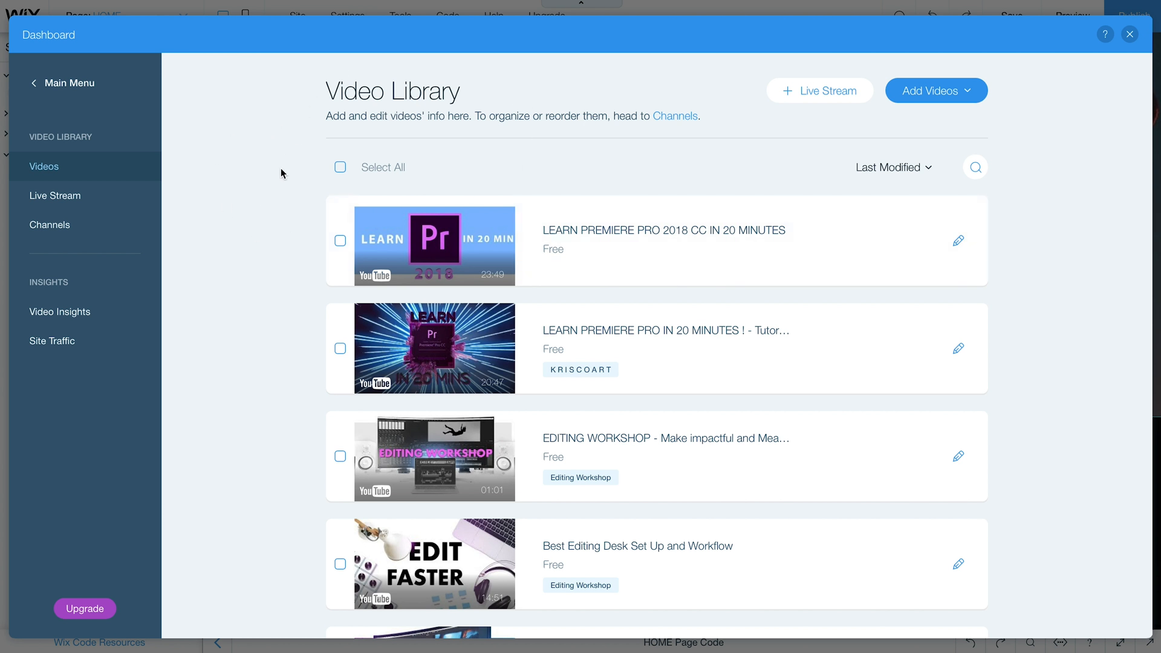
mouse_move(436, 90)
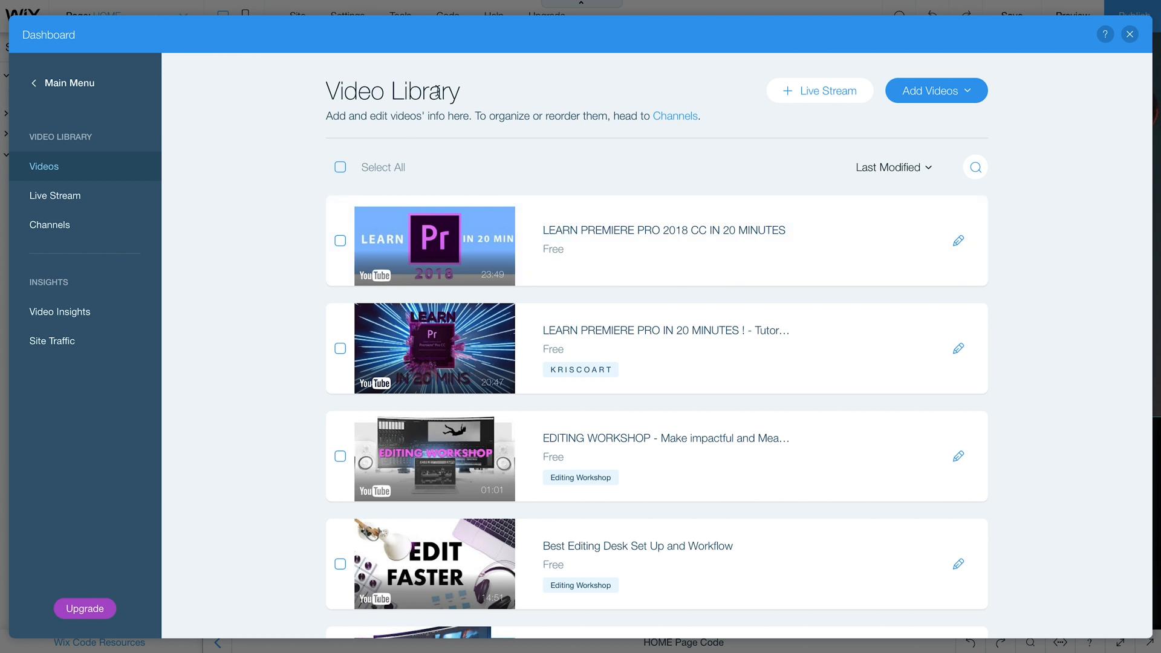
scroll(down, 3)
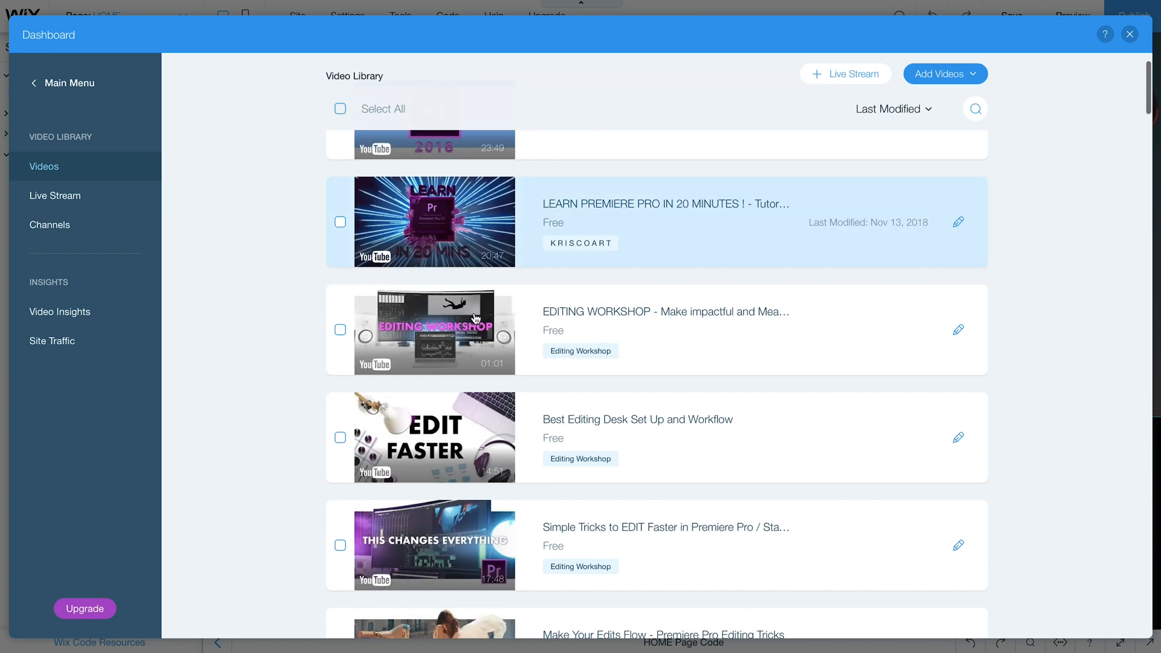
scroll(down, 3)
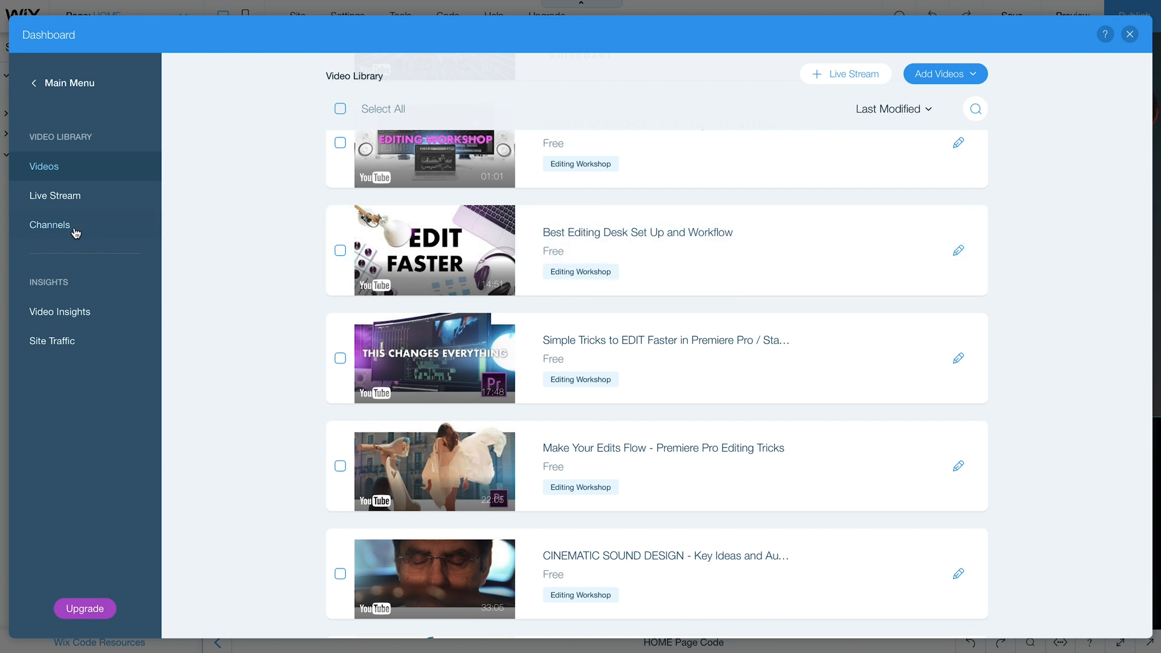
click(49, 225)
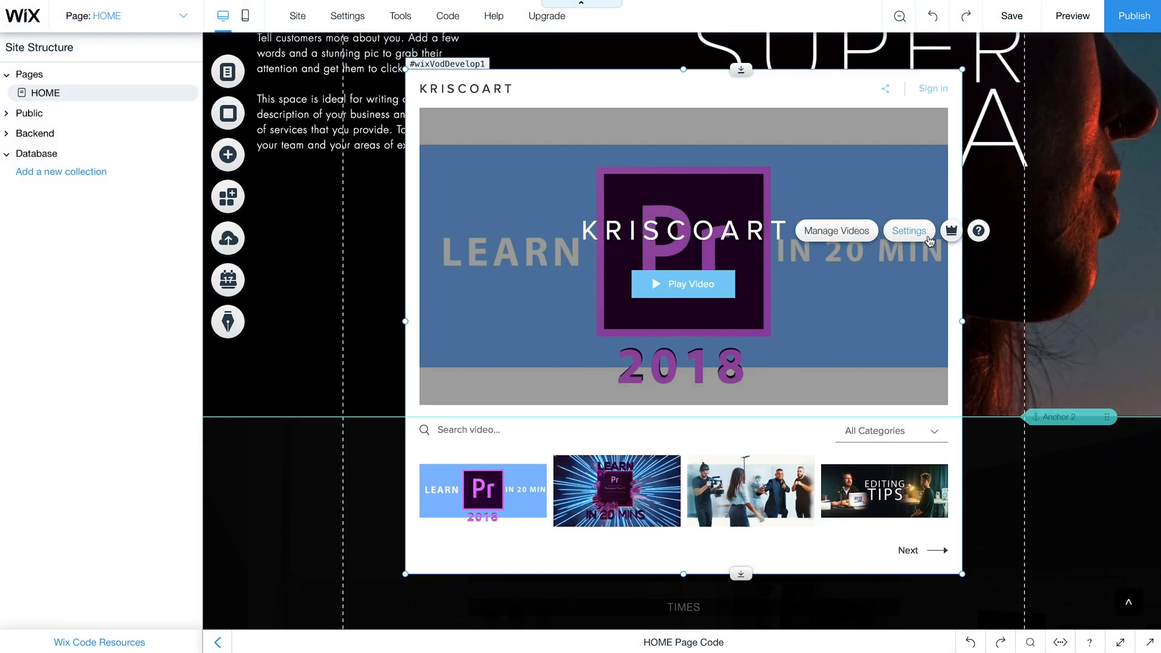
Step: View the video widget's Layout settings, then go to the KRISCOART page
click(909, 231)
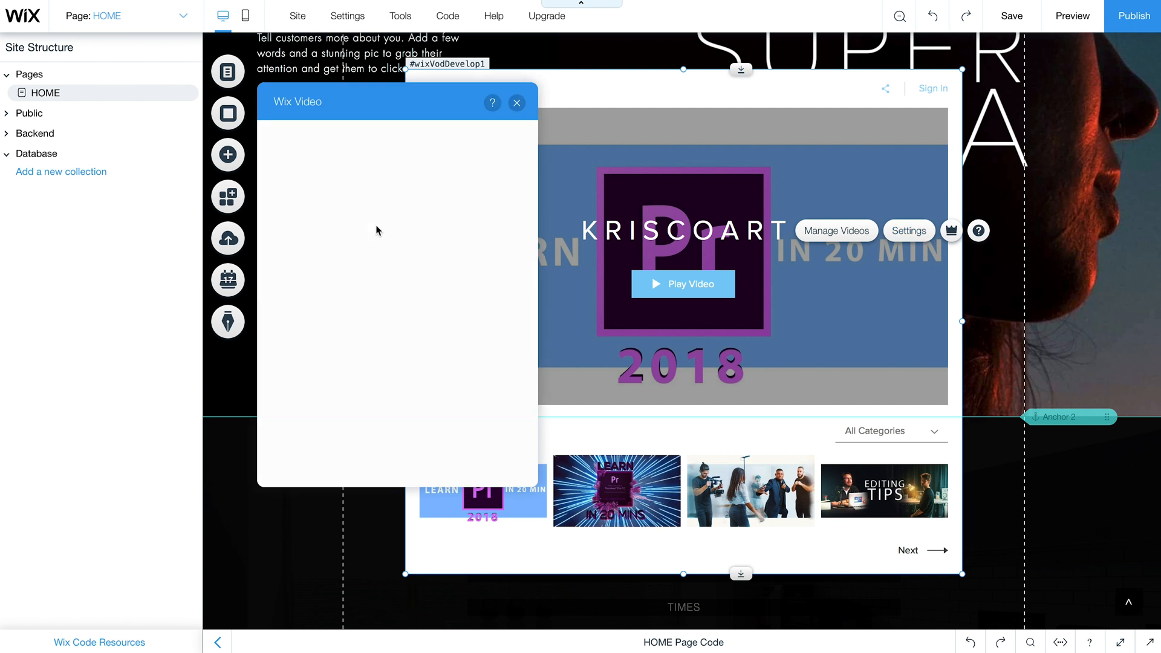
click(288, 186)
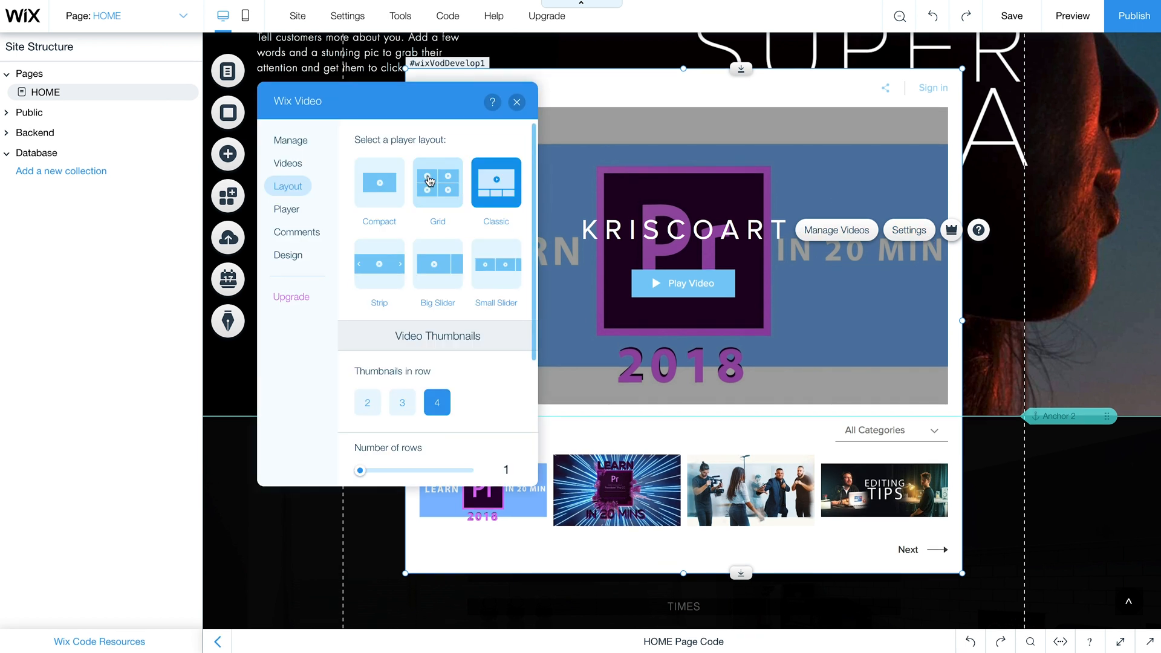
click(288, 255)
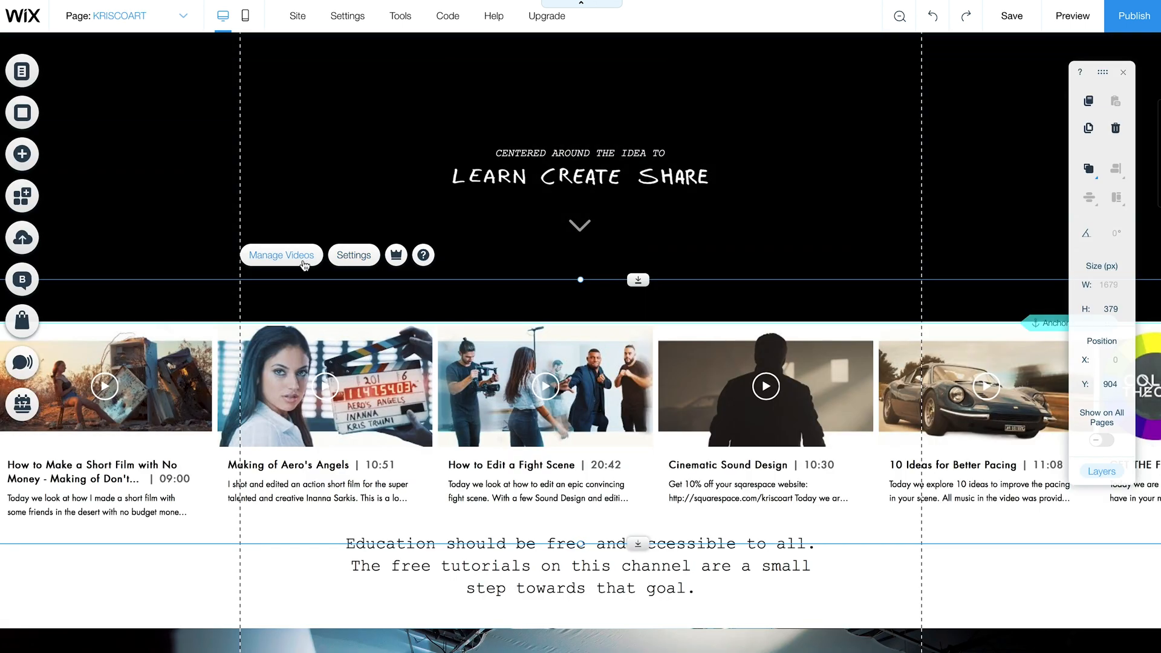
Step: Create an empty regular channel, My New Channel, from the Channels dashboard
click(281, 254)
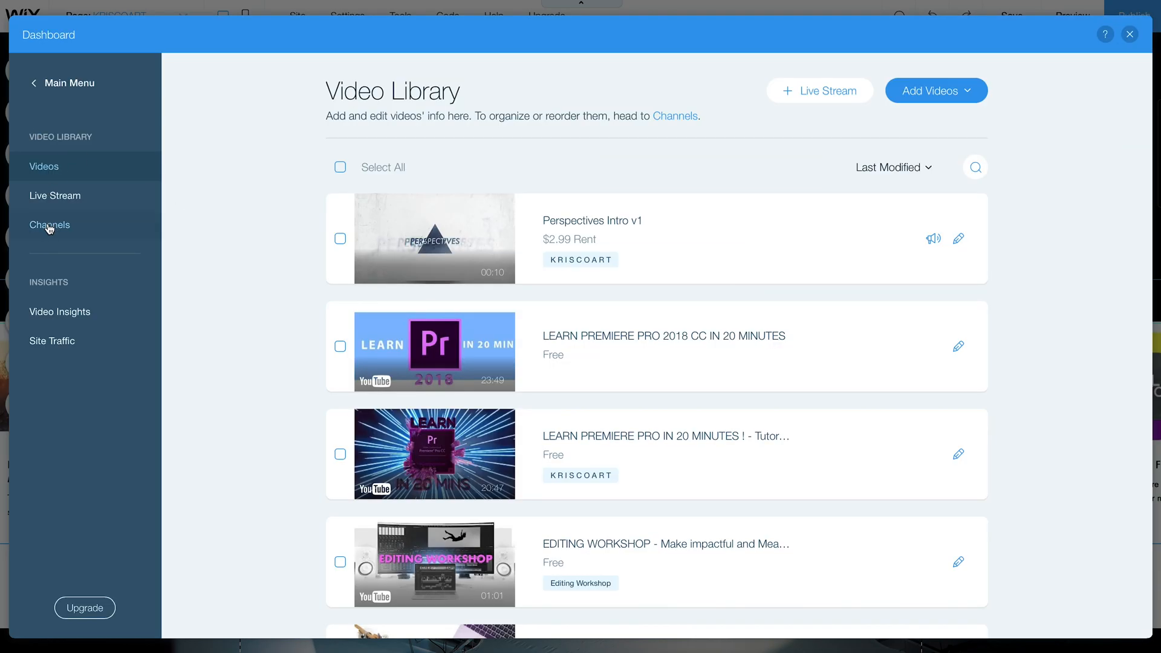
click(50, 225)
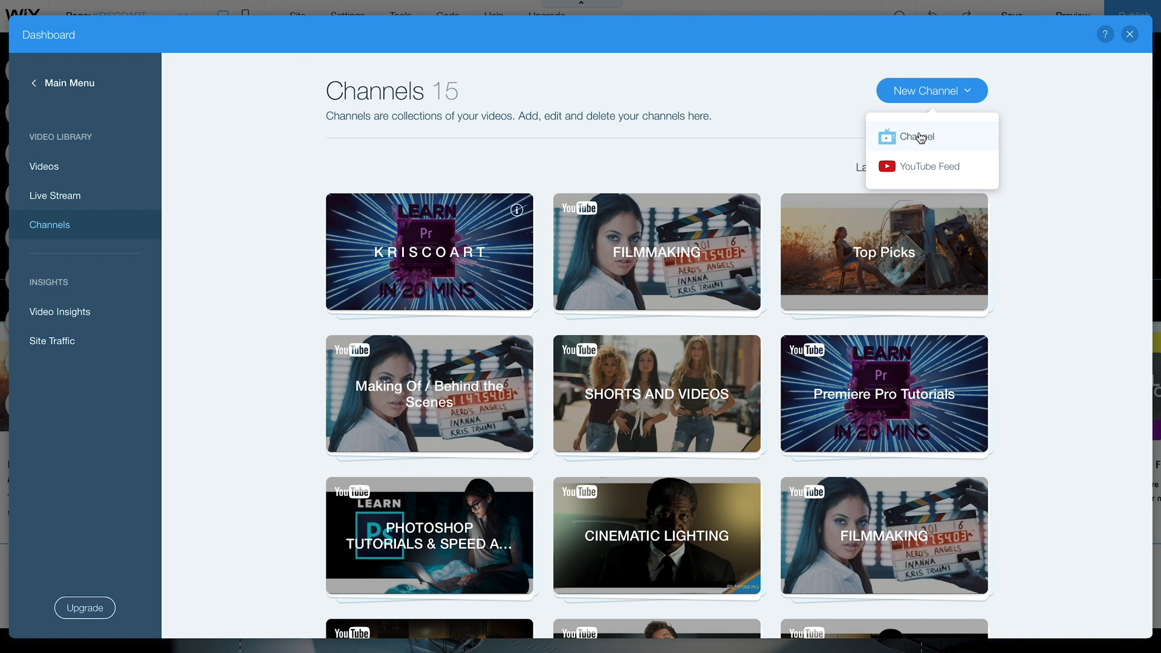
click(916, 137)
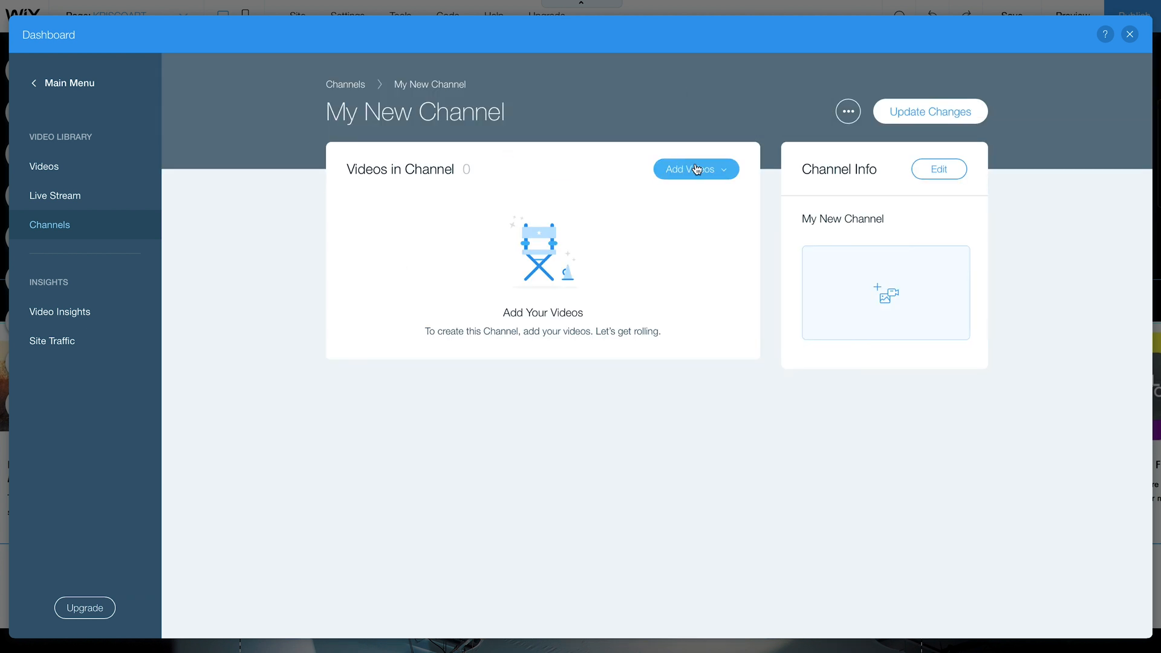
Step: Add four videos to My New Channel and move Simple Tricks to first place
click(690, 169)
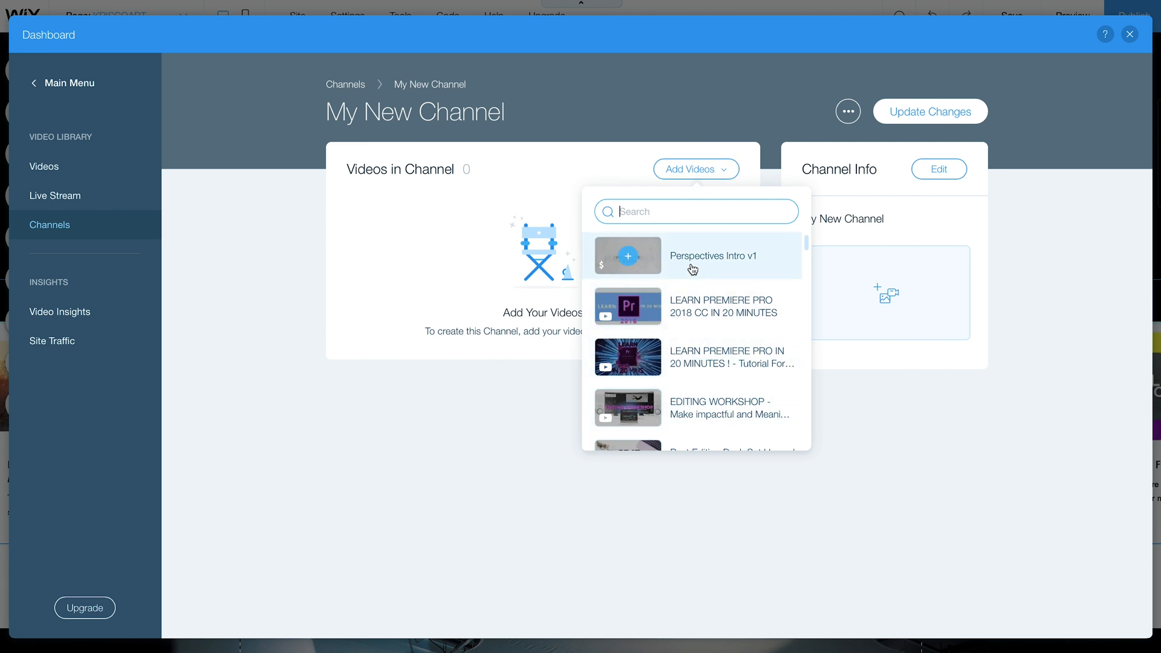
click(692, 256)
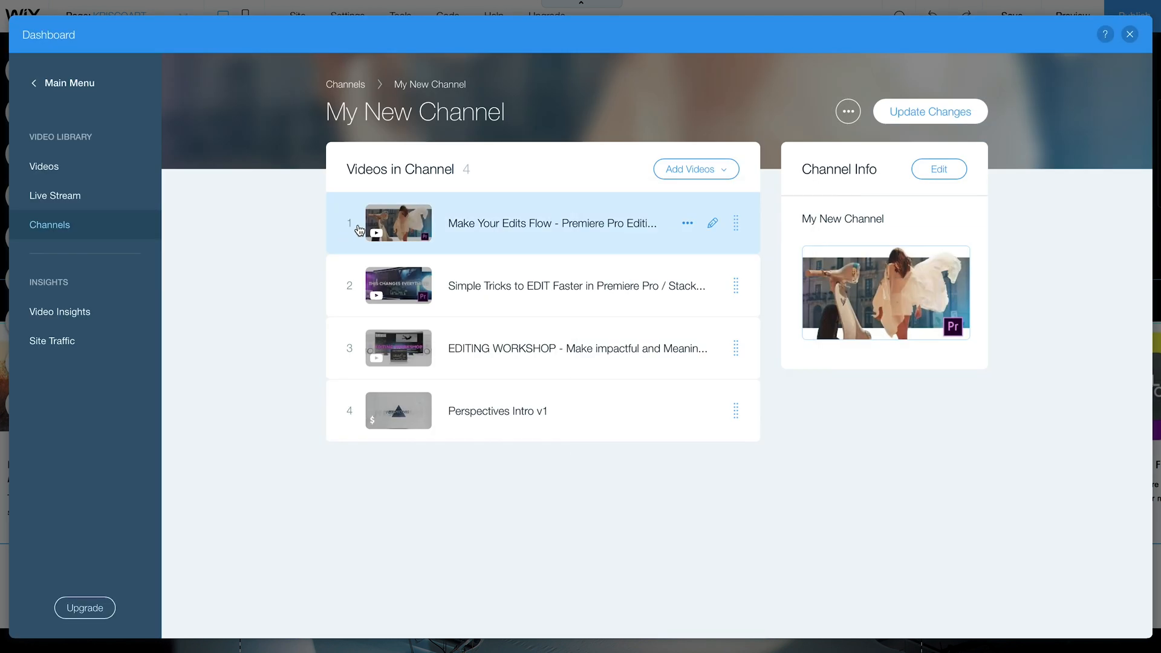
drag(398, 223, 398, 286)
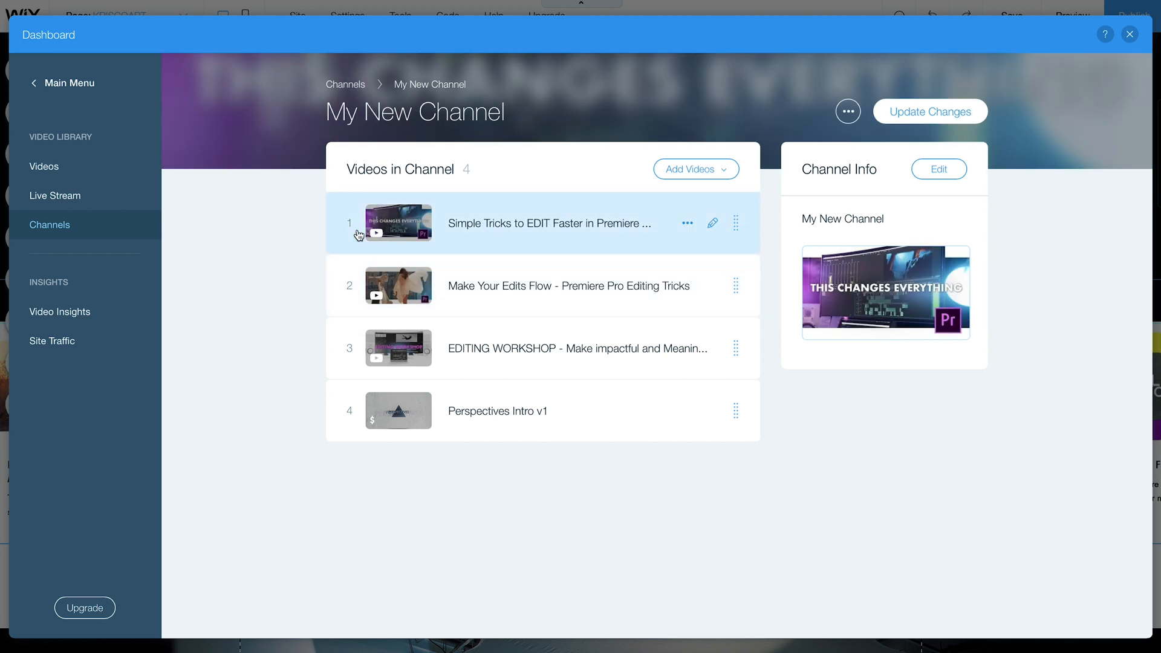
click(848, 112)
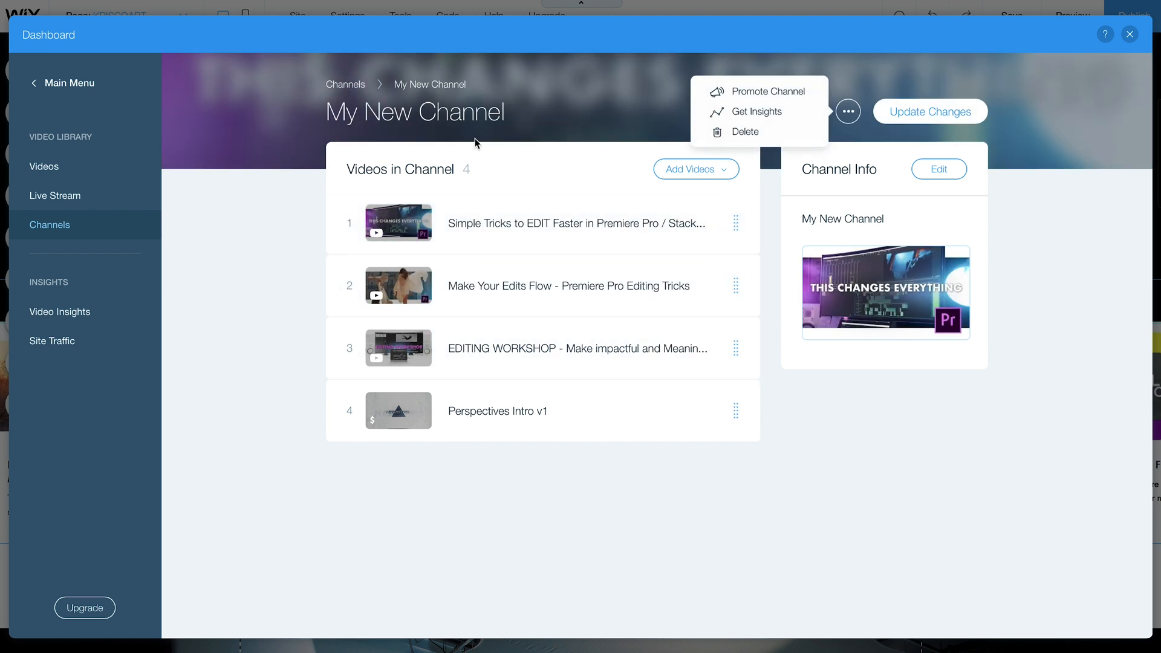
Step: Title the channel 'Highlights', describe it as 'The best videos of 2018', and save
text(Highl)
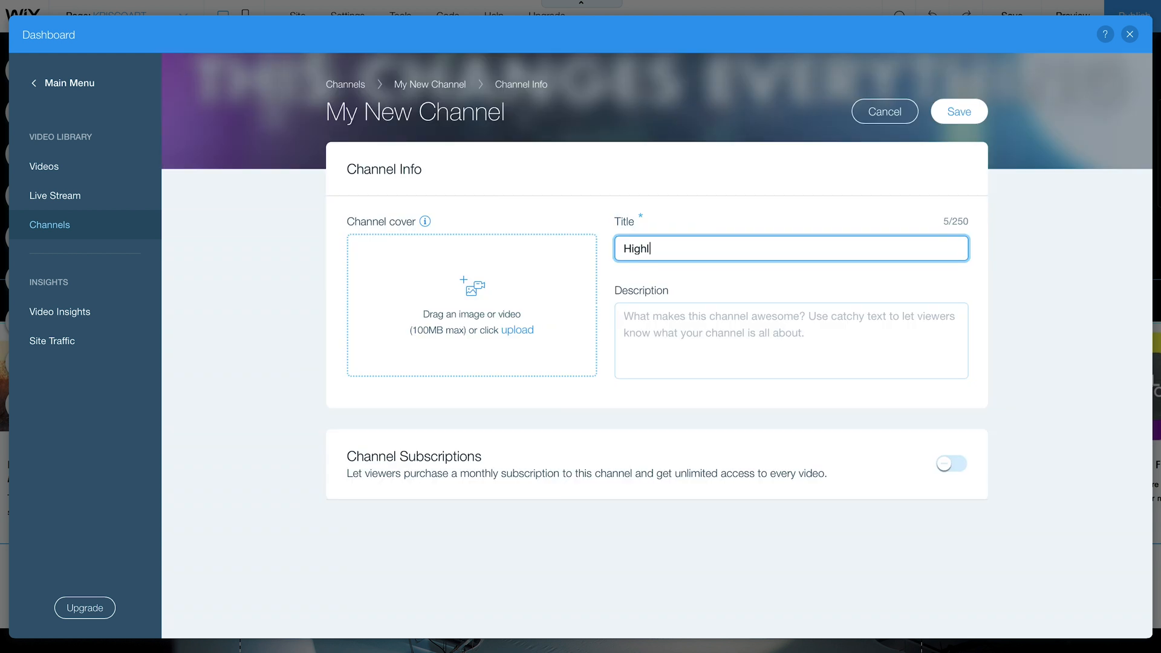
text(The best videos of 2018)
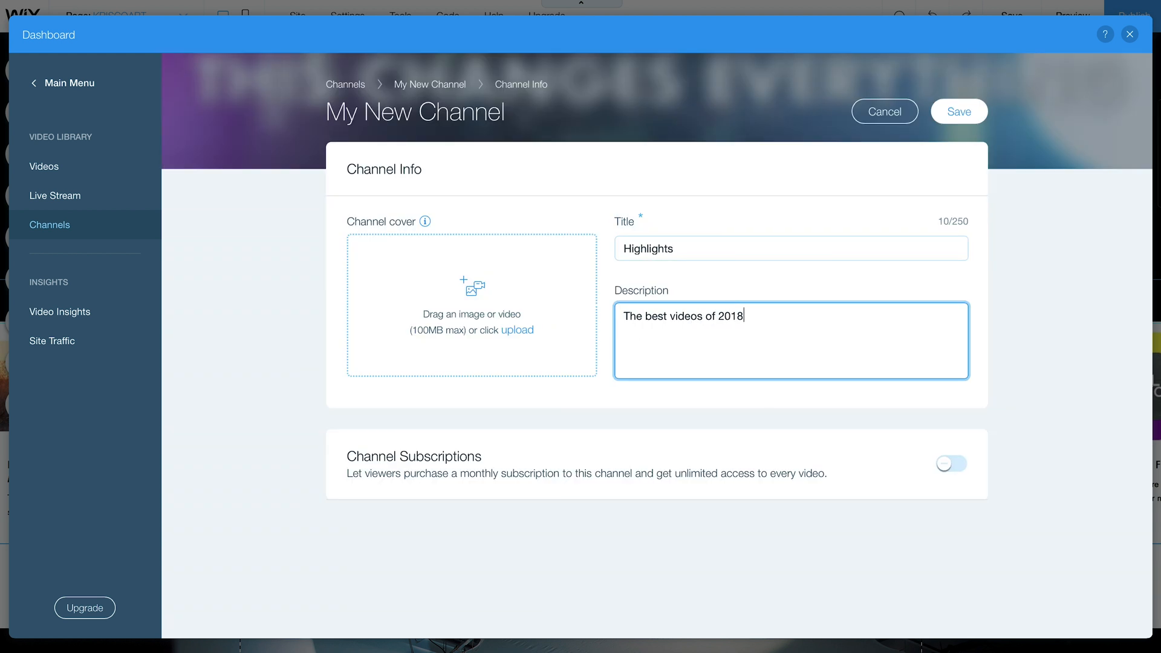
mouse_move(350, 359)
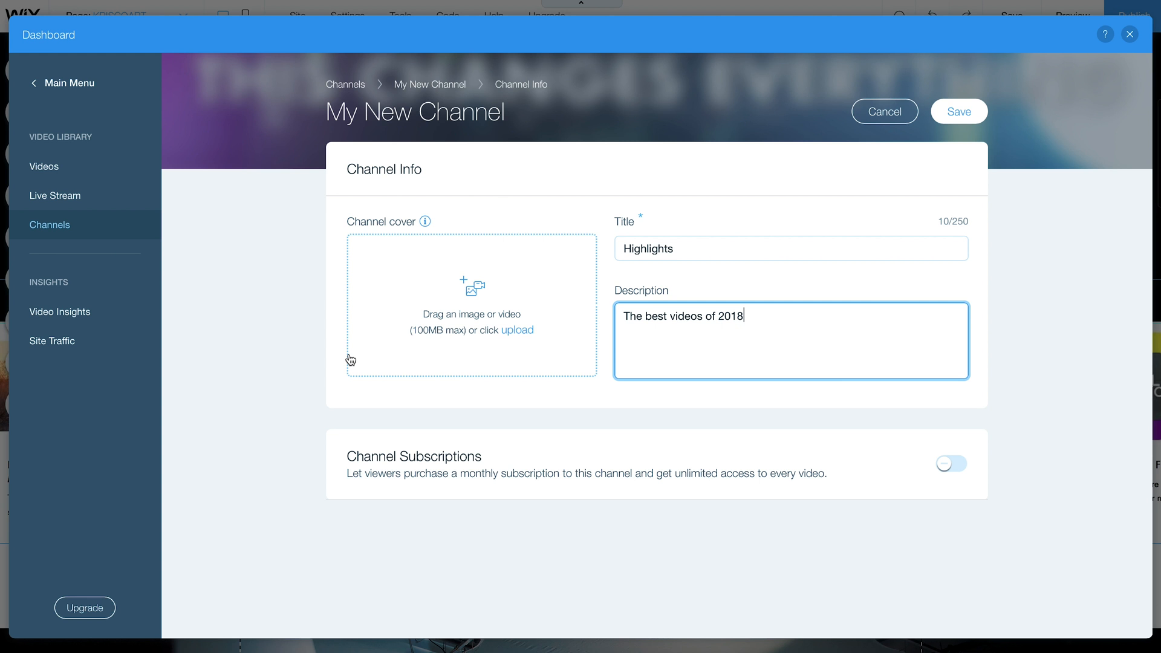
click(958, 111)
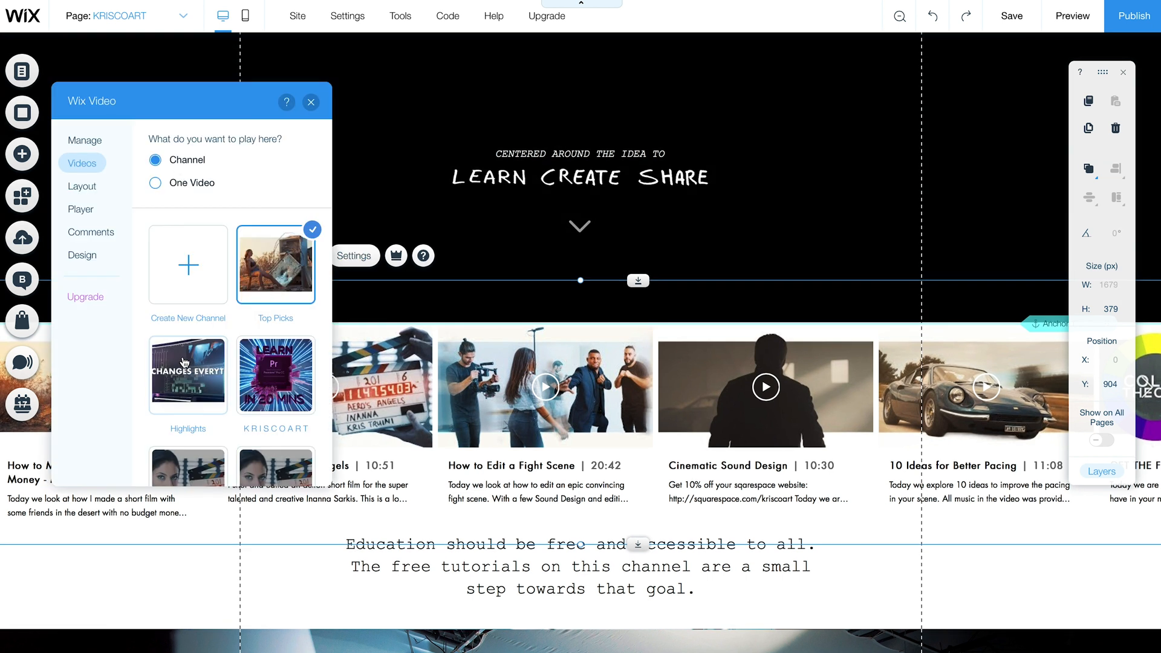
Step: Select the Highlights channel for the video widget and close its settings
click(188, 374)
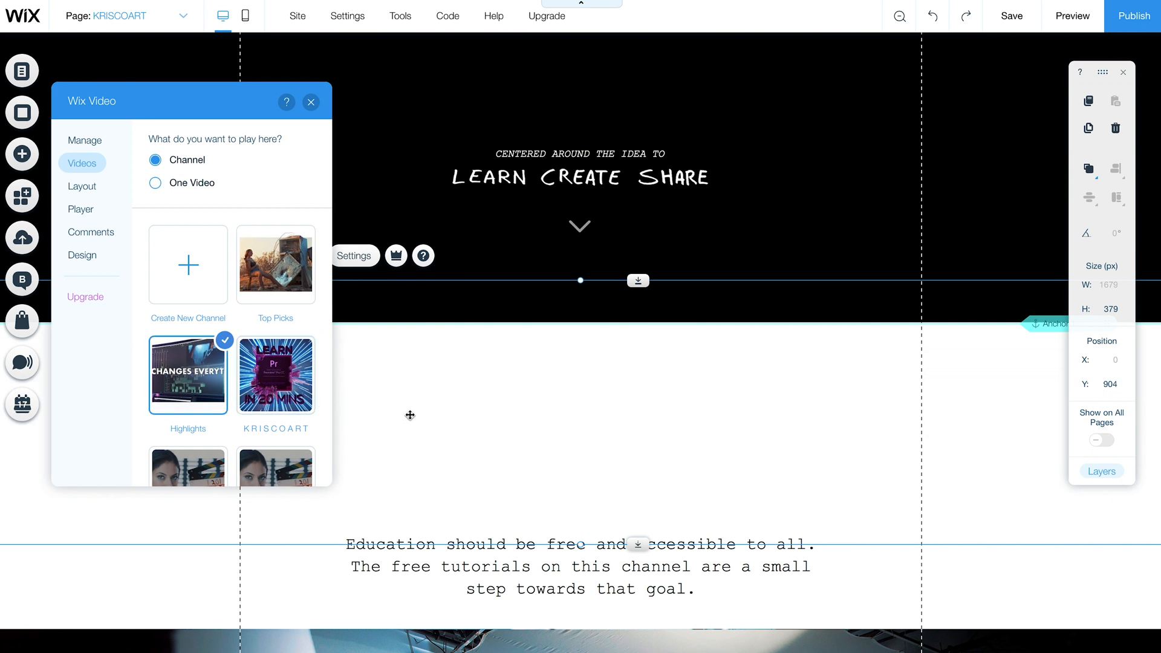
click(311, 102)
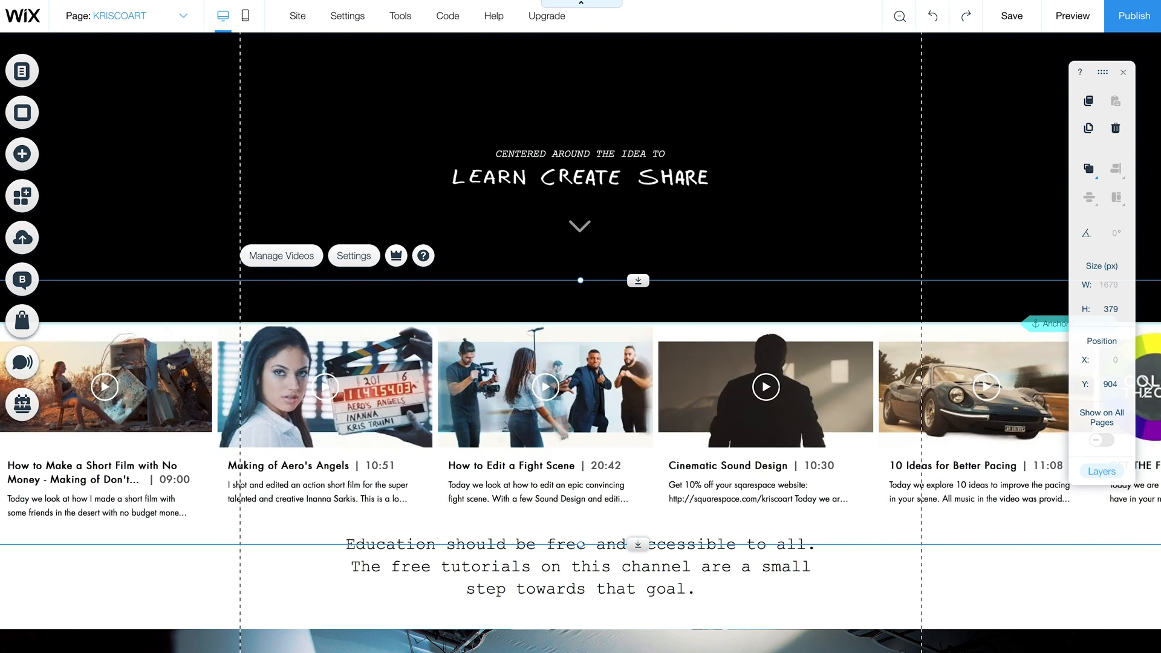